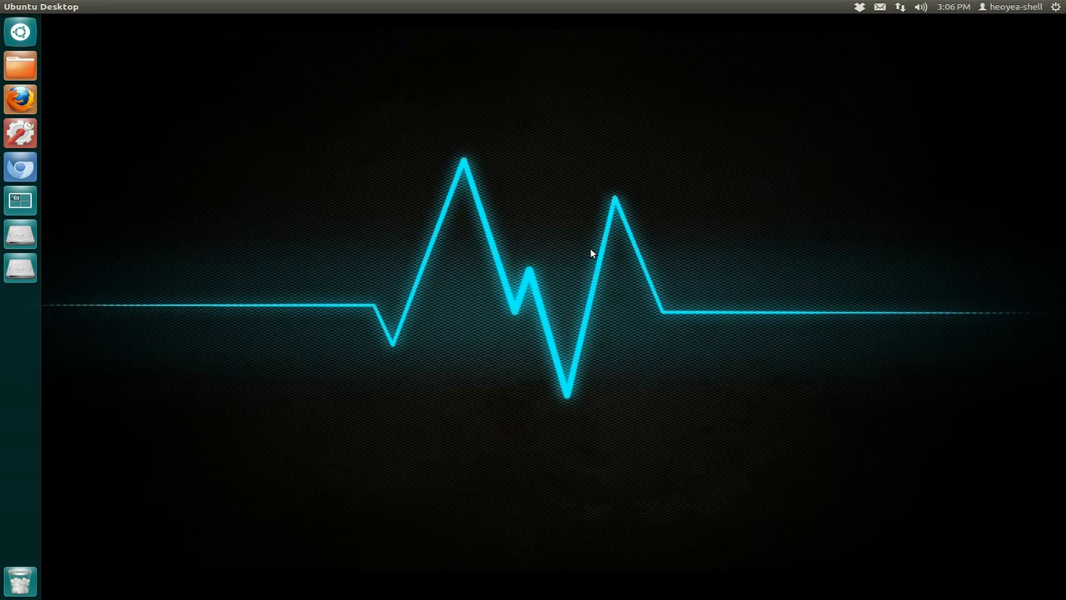
pyautogui.moveTo(369, 385)
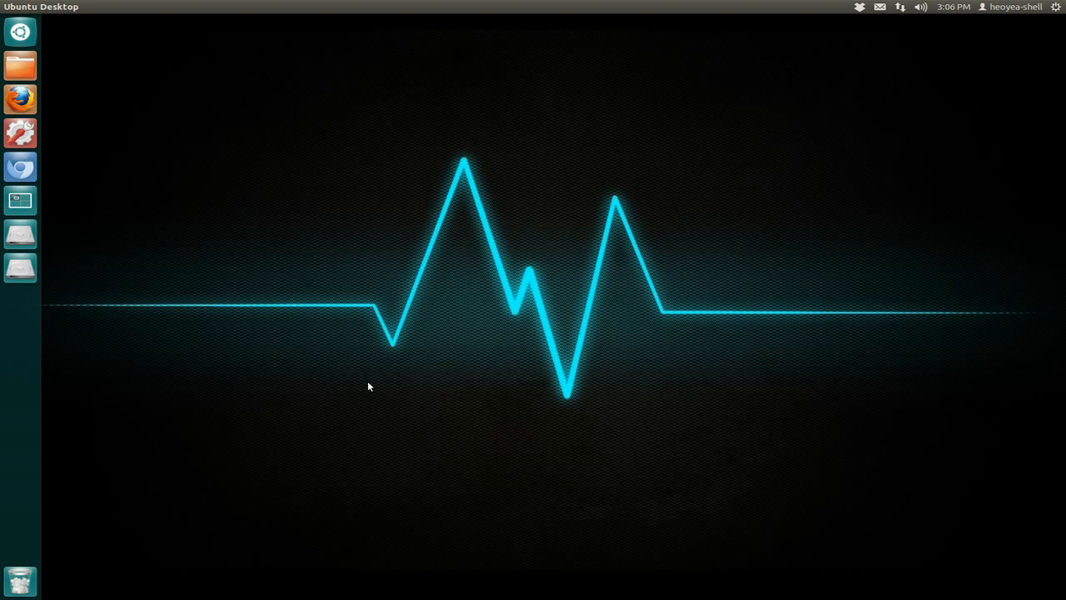
pyautogui.moveTo(358, 392)
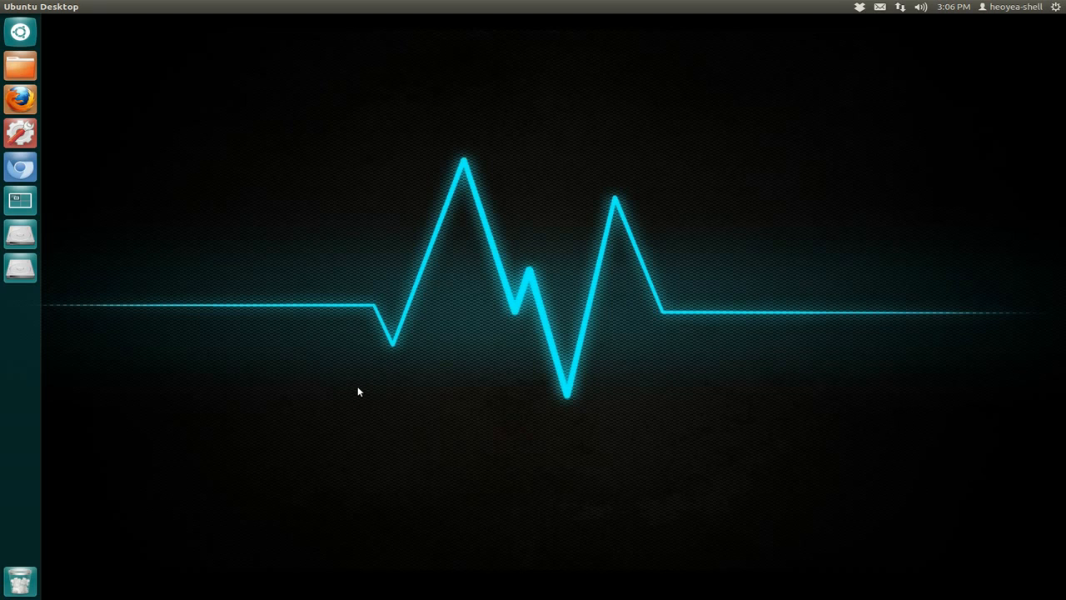
# Step: Search 'dr' in the Unity Dash and launch Drawers
pyautogui.write('dr')
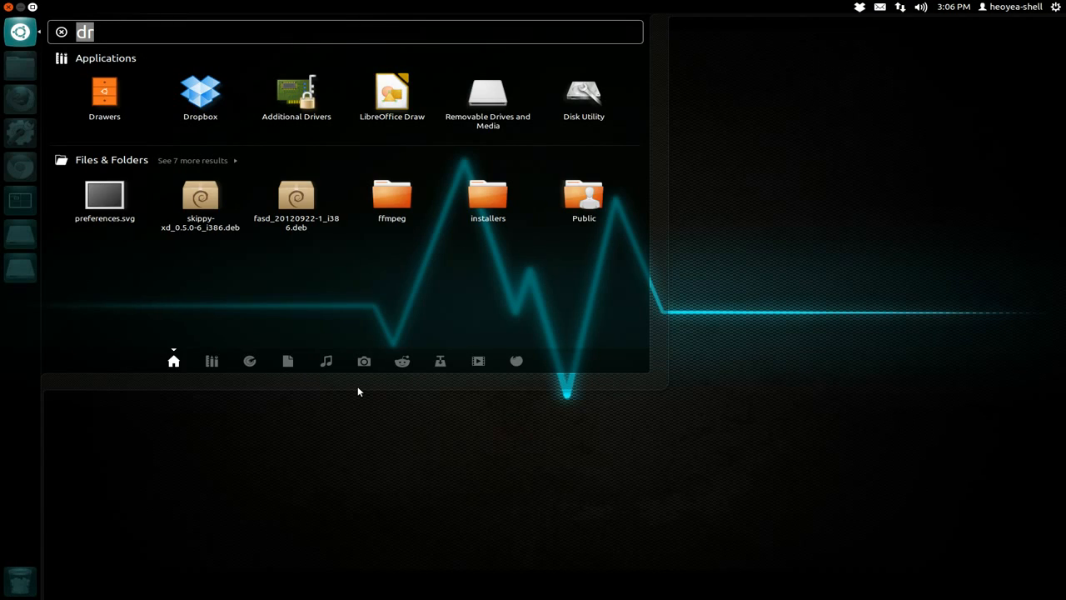
pyautogui.press('Escape')
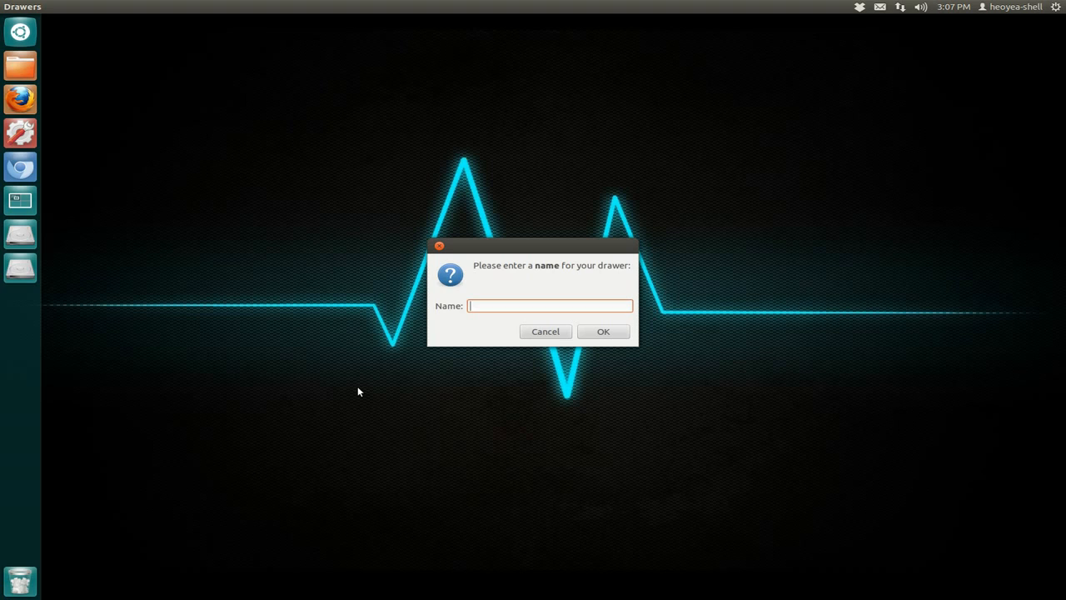
# Step: Name the new drawer 'Appz' and confirm it
pyautogui.write('A')
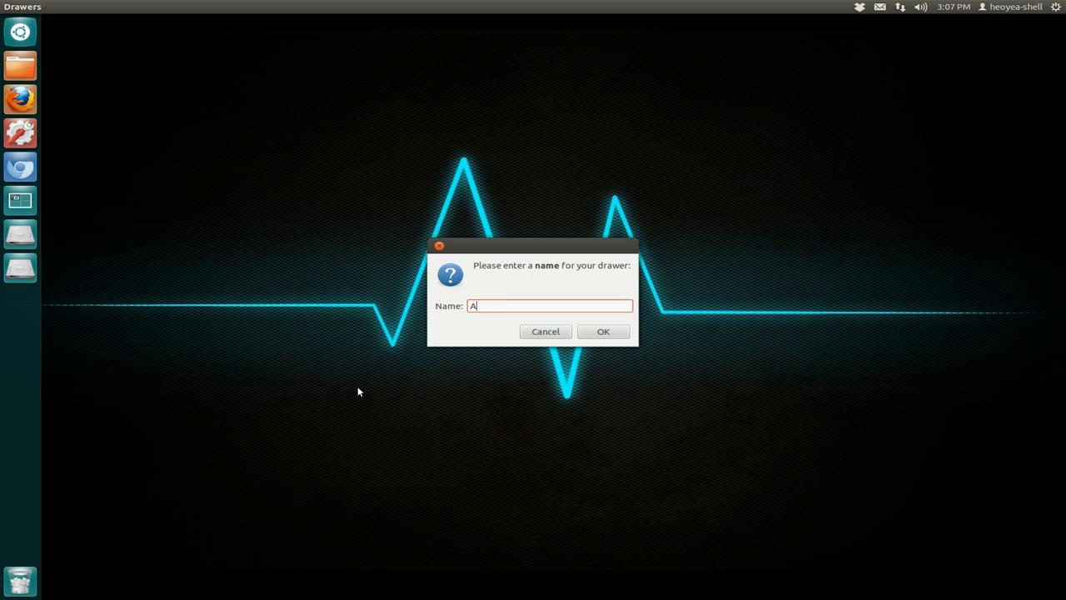
pyautogui.write('ppz')
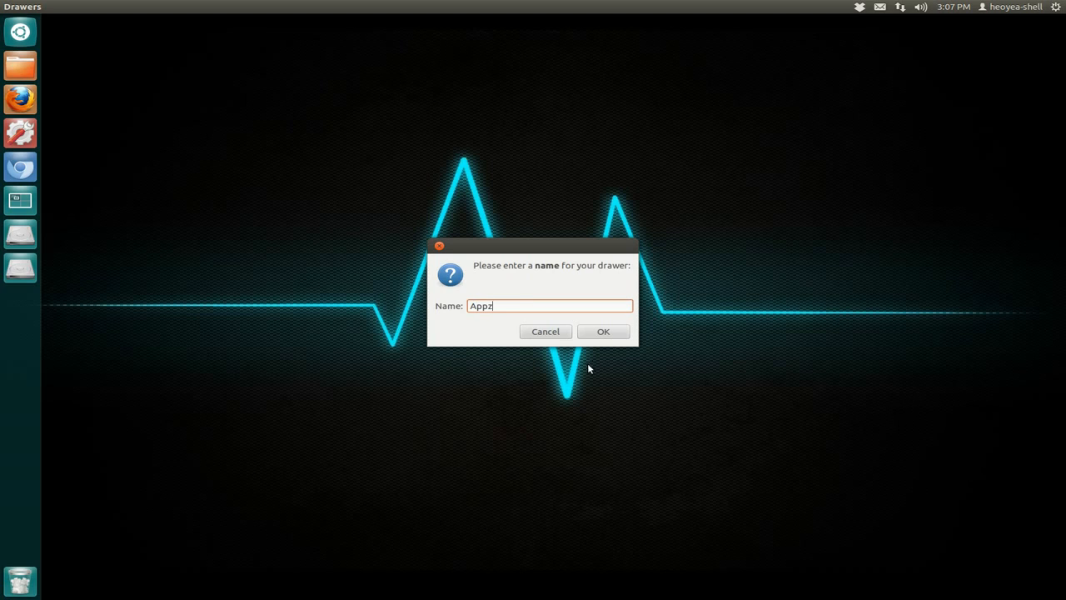
pyautogui.click(603, 330)
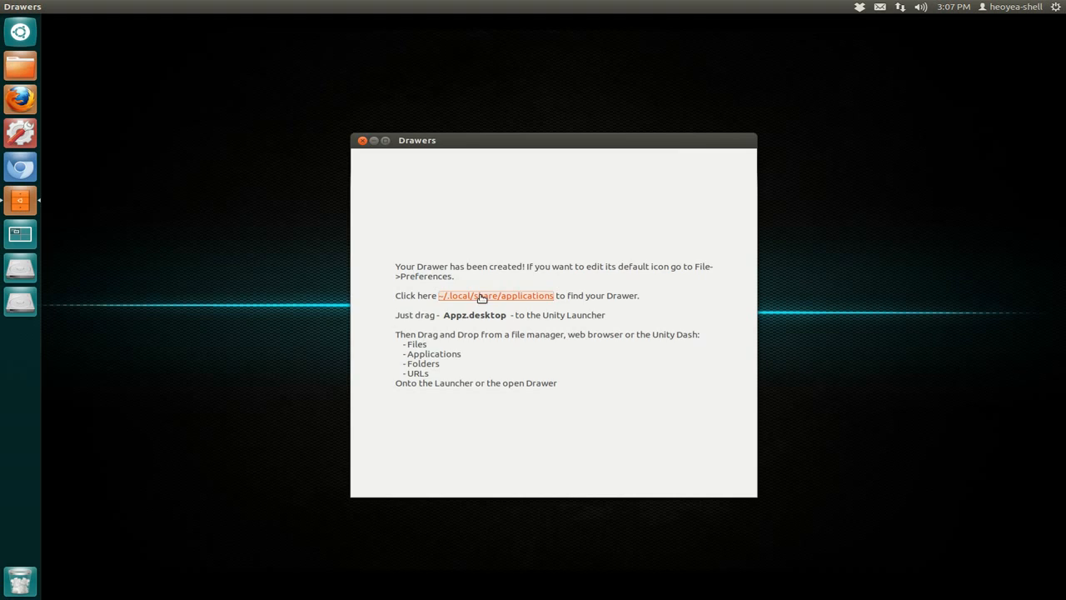
# Step: Open ~/.local/share/applications and select the Appz drawer file to inspect its properties
pyautogui.click(495, 295)
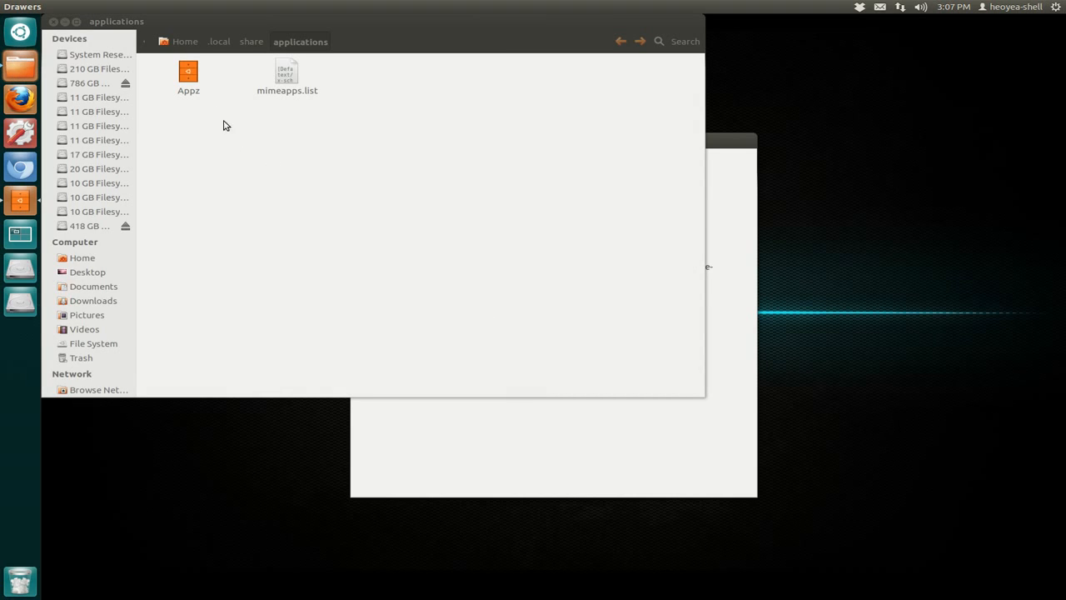
pyautogui.click(188, 73)
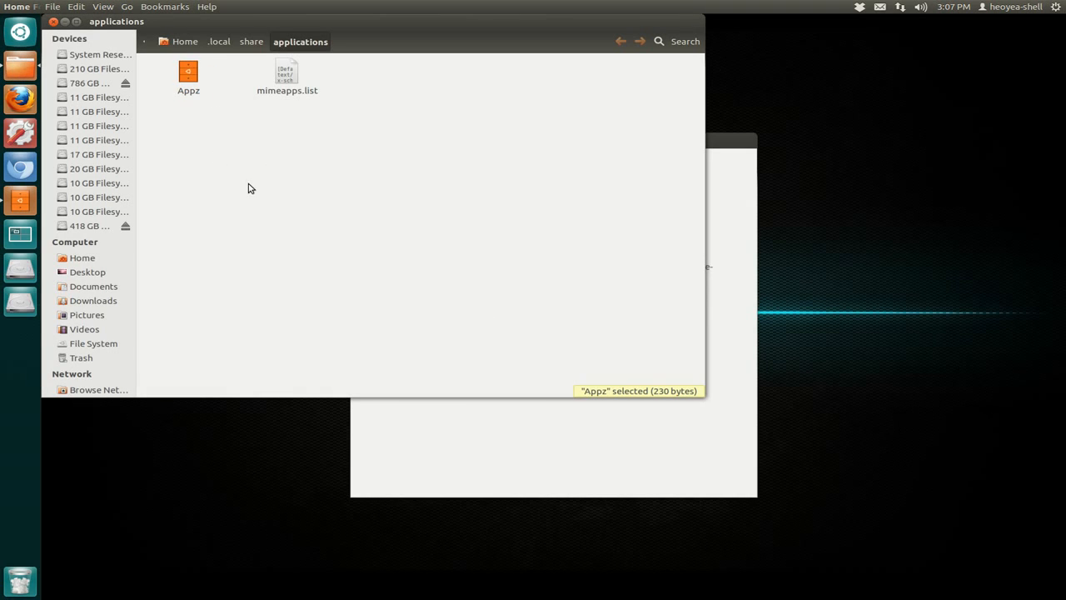
pyautogui.click(487, 327)
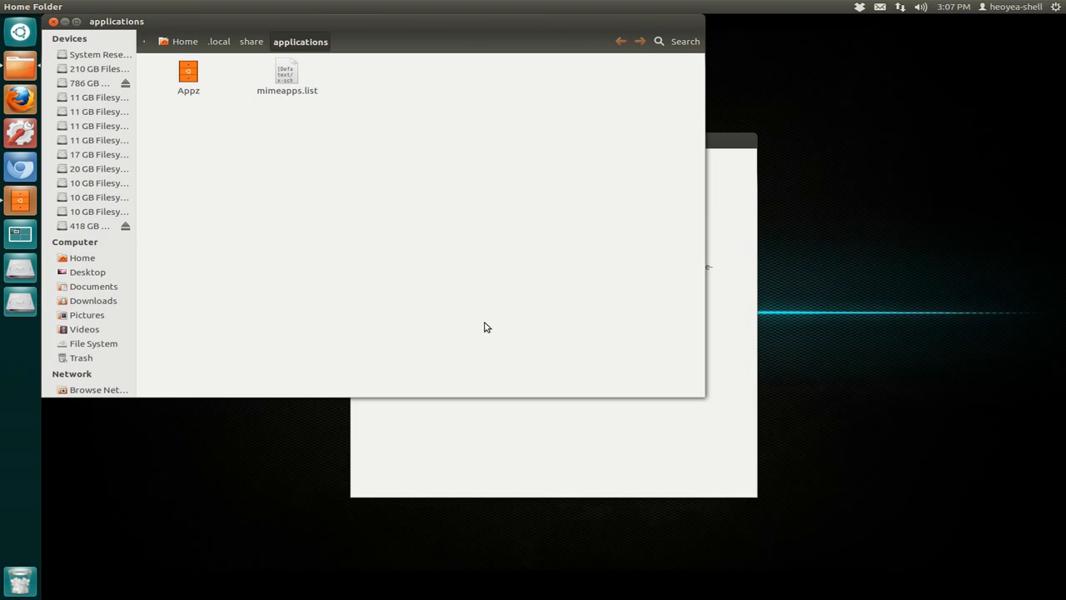
pyautogui.moveTo(254, 209)
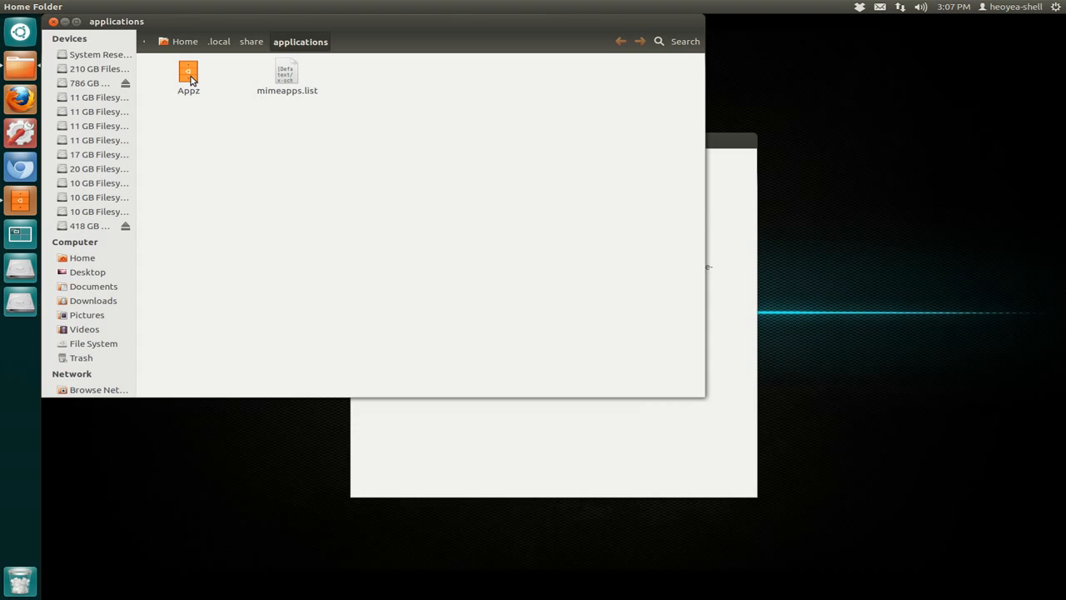
pyautogui.click(189, 75)
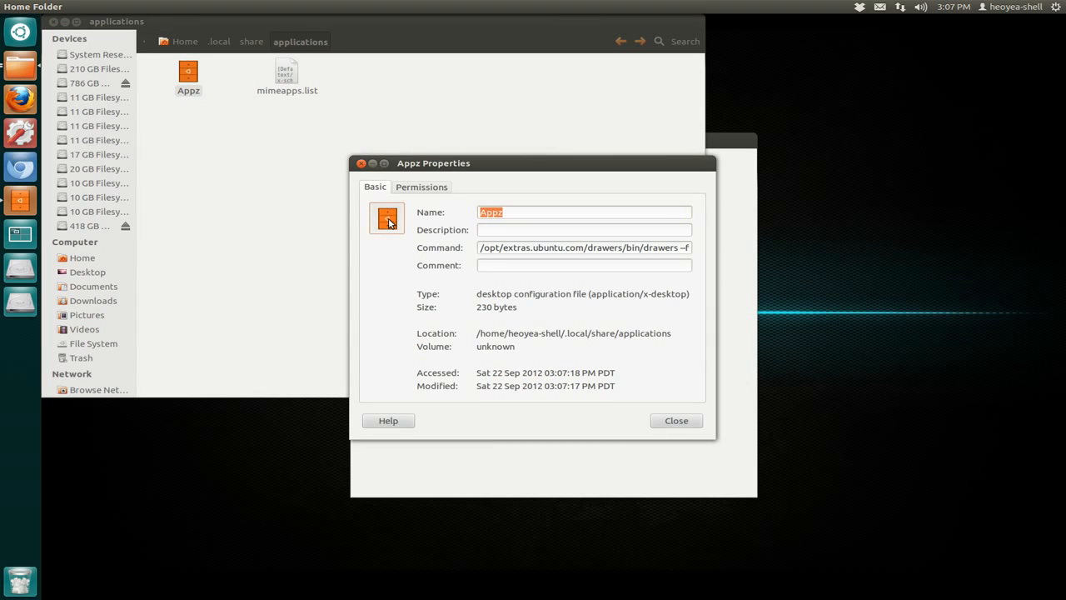
# Step: Cancel the custom icon chooser and close the Appz properties, keeping the icon
pyautogui.click(387, 218)
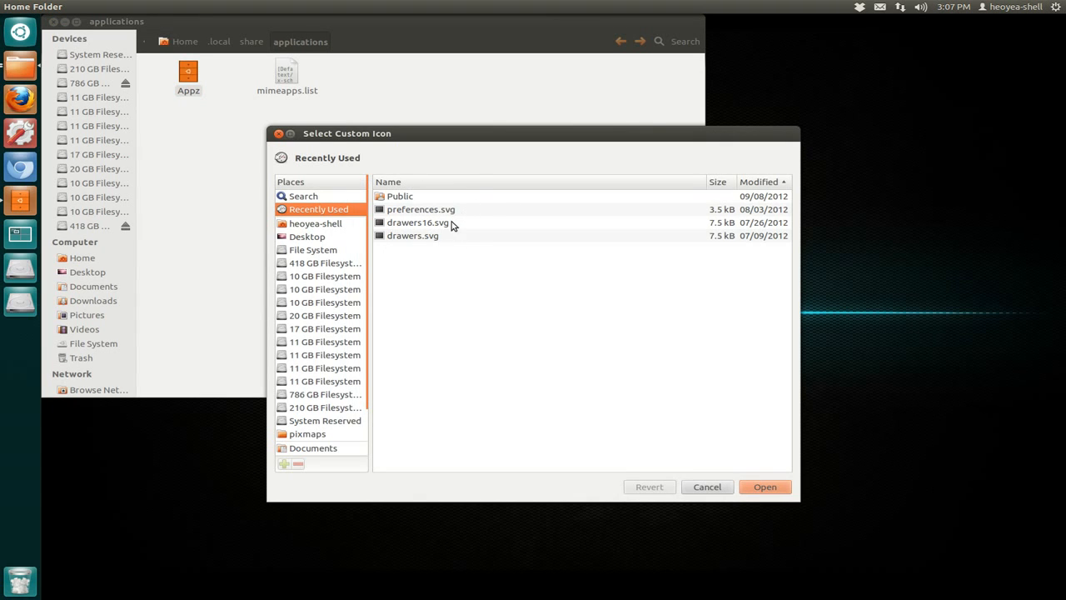
pyautogui.moveTo(468, 252)
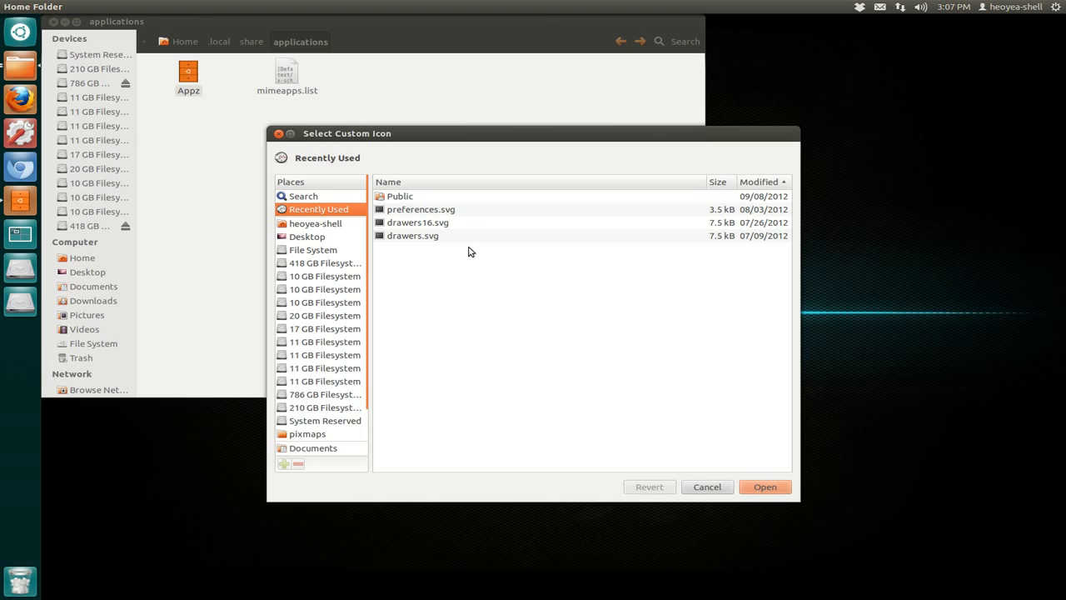
pyautogui.moveTo(441, 231)
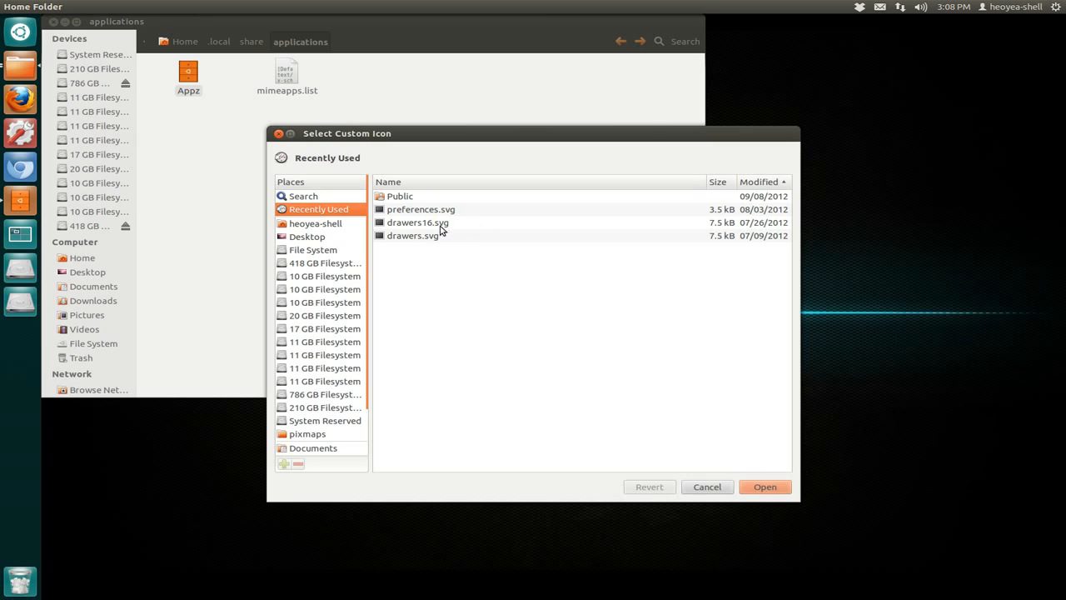
pyautogui.click(707, 486)
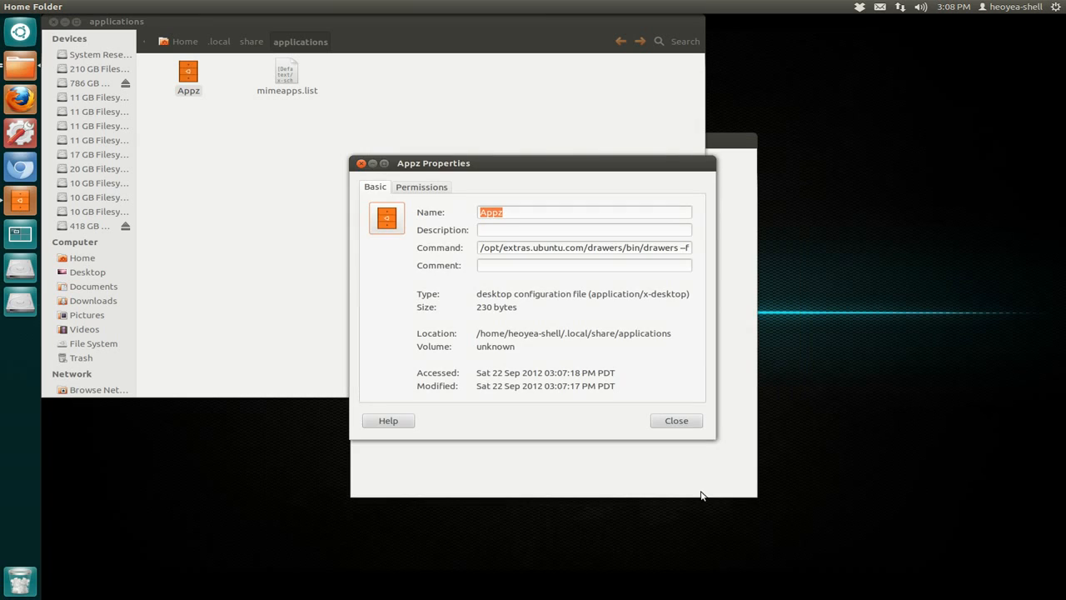
pyautogui.click(675, 420)
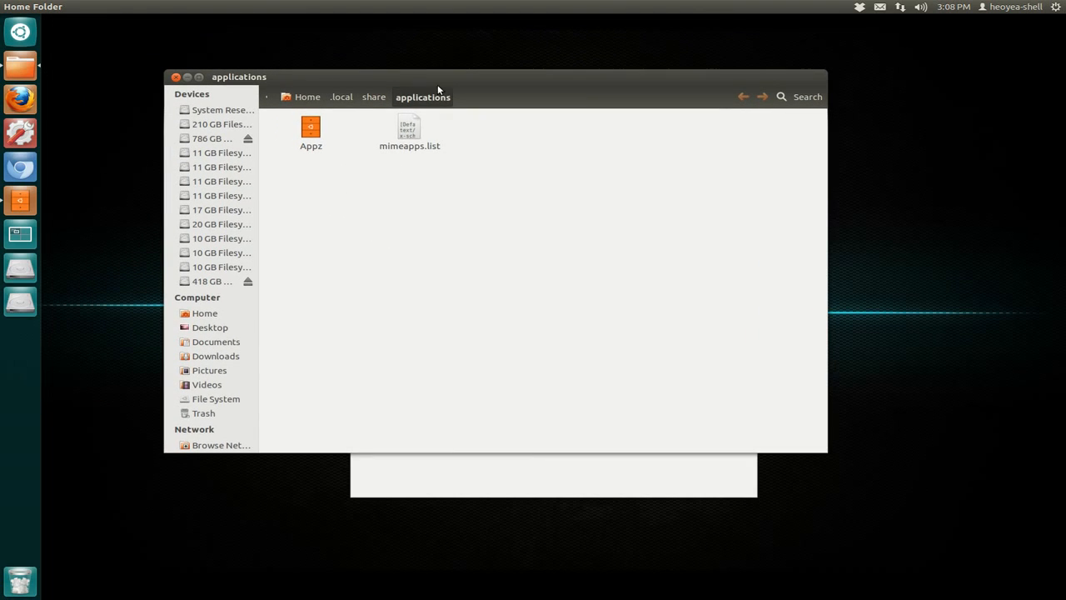
pyautogui.moveTo(500, 462)
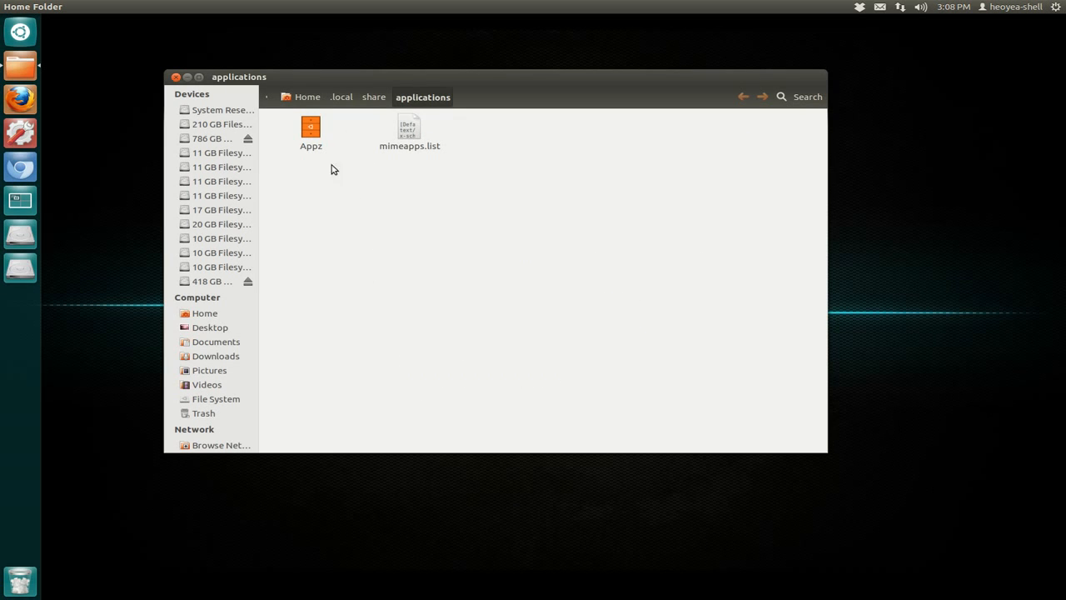
# Step: Dock Appz.desktop in the Unity Launcher, close Nautilus, and open the empty drawer
pyautogui.moveTo(310, 131); pyautogui.dragTo(273, 287)
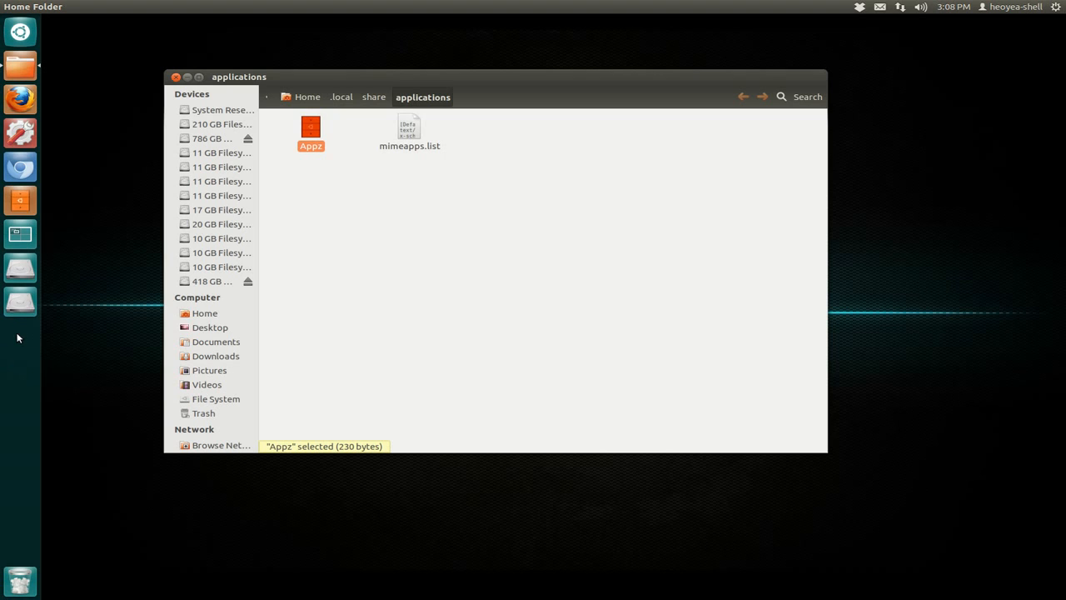
pyautogui.click(175, 77)
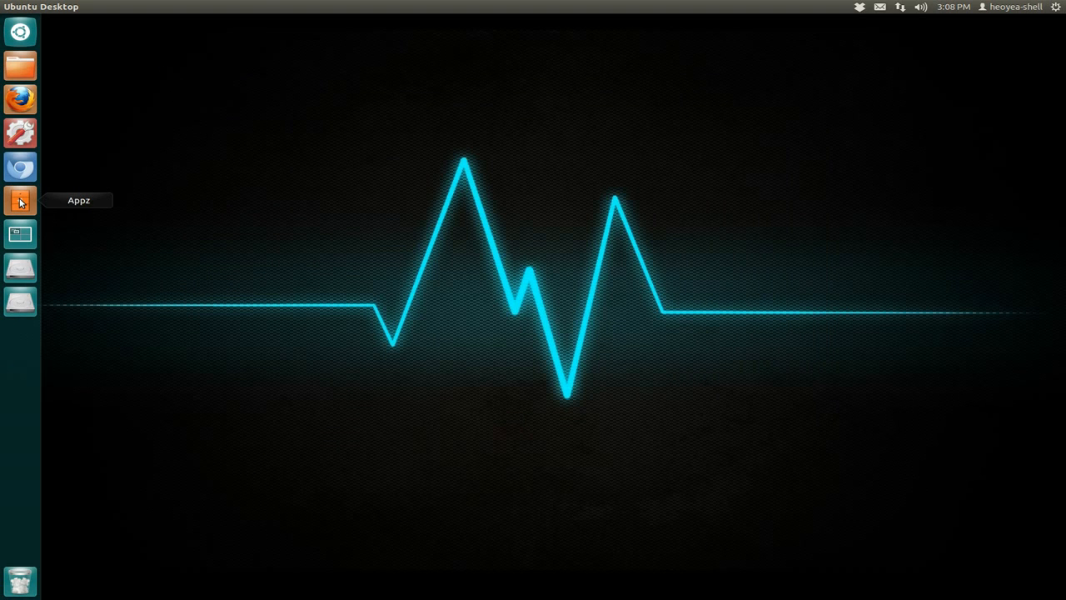
pyautogui.click(20, 200)
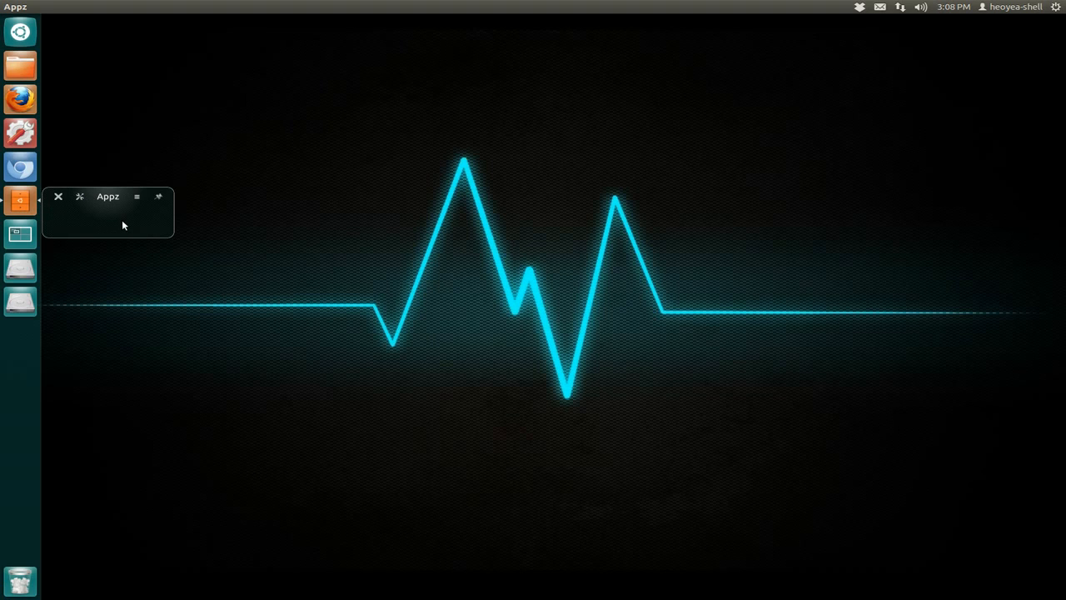
pyautogui.moveTo(141, 223)
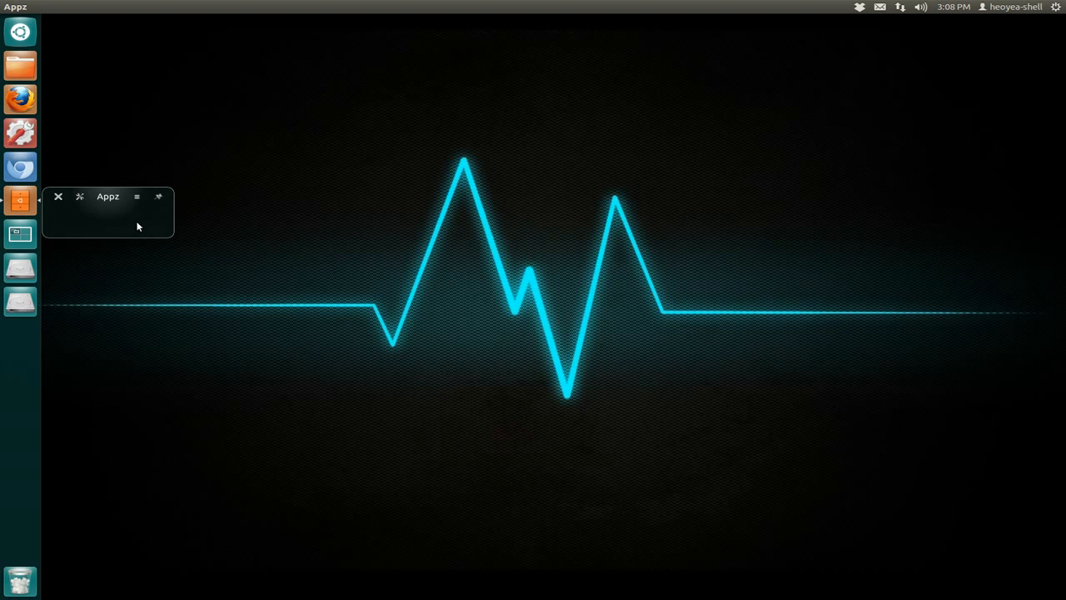
pyautogui.moveTo(21, 31)
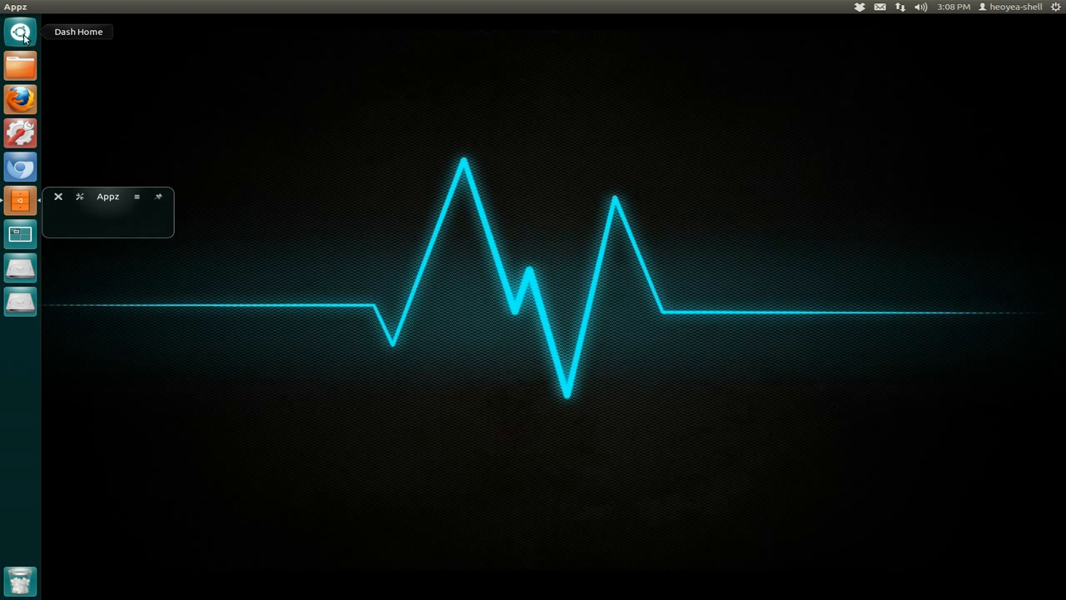
# Step: Find 'dr' in the Dash, drag LibreOffice Draw into Appz, and reopen the drawer
pyautogui.click(20, 30)
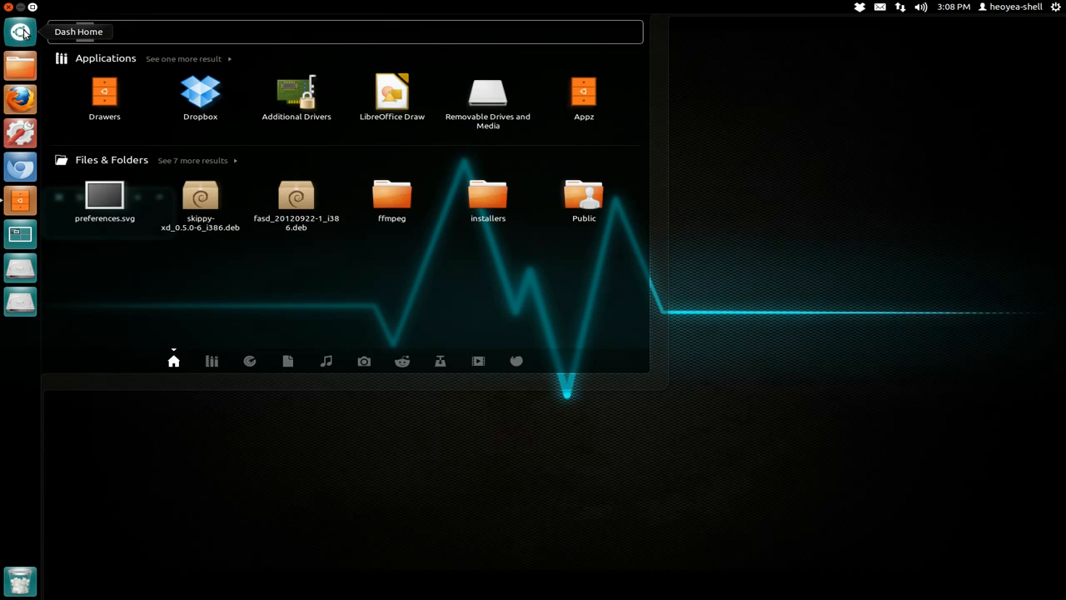
pyautogui.write('dr')
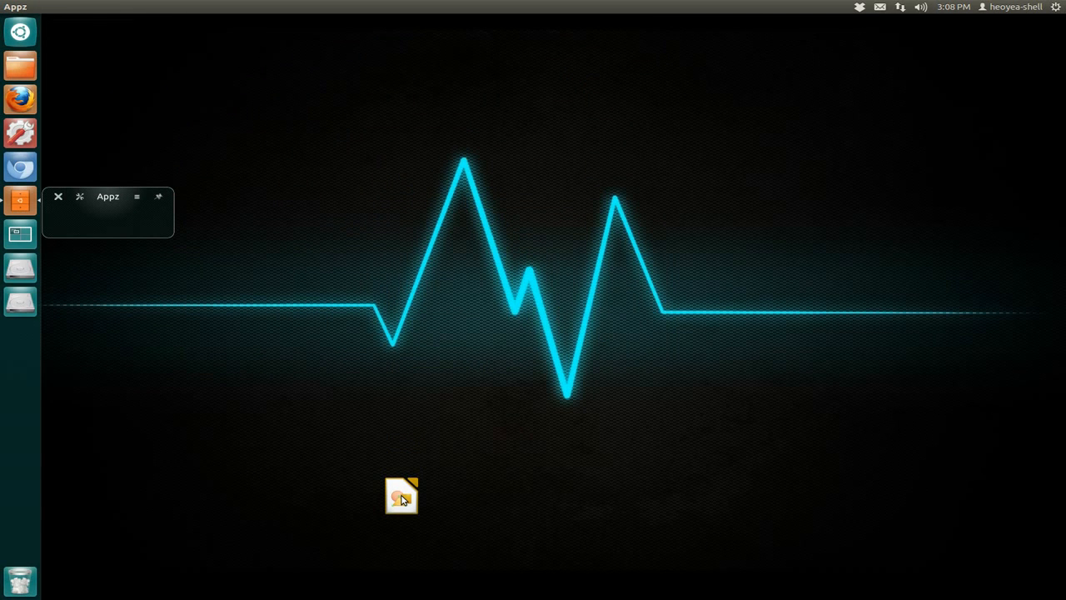
pyautogui.moveTo(401, 495); pyautogui.dragTo(123, 225)
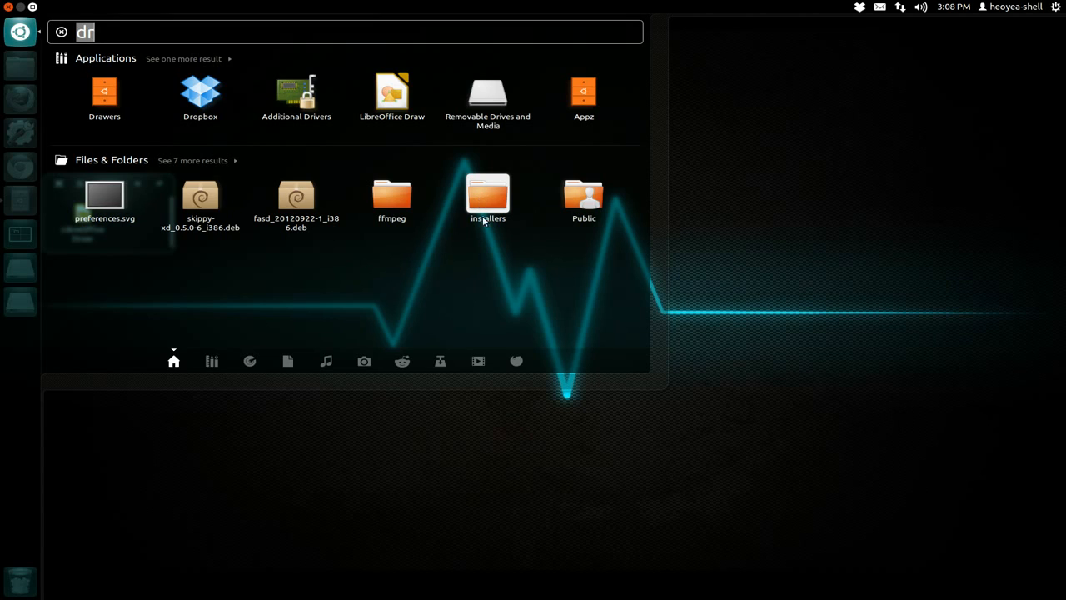
pyautogui.click(583, 91)
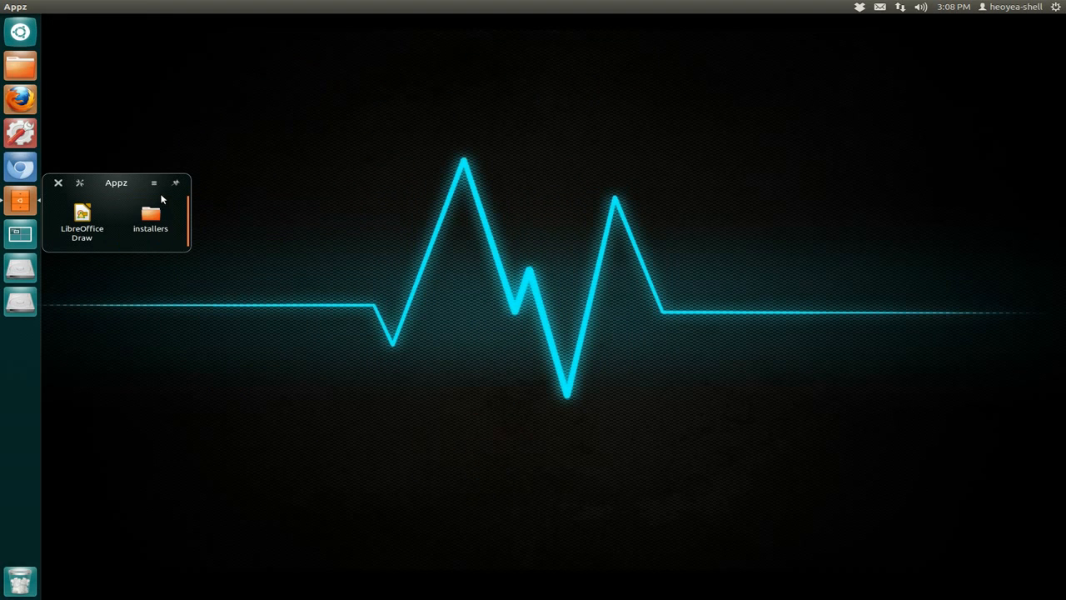
pyautogui.moveTo(153, 183)
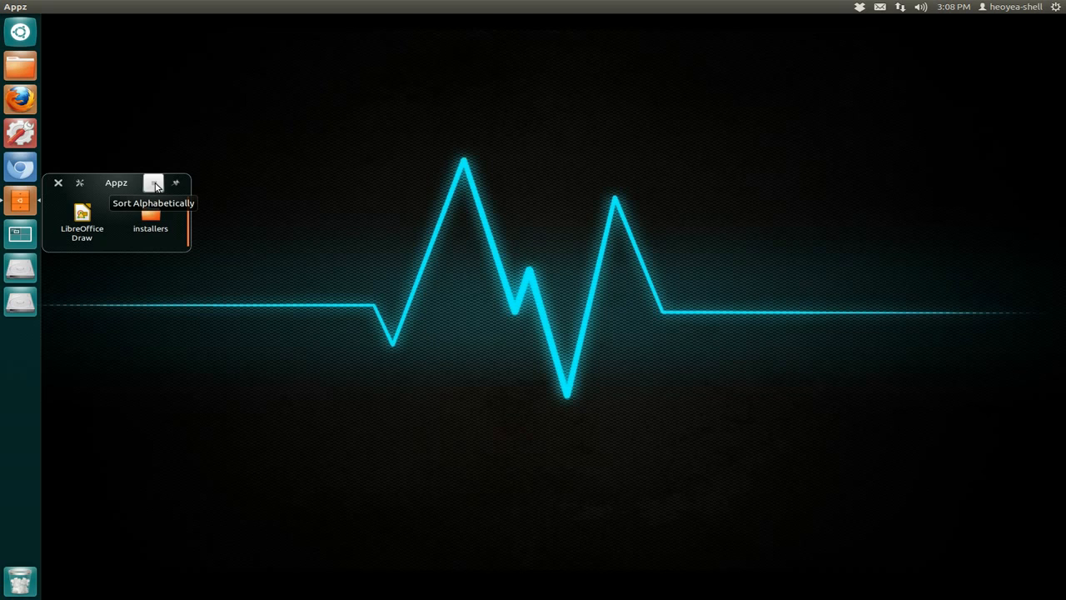
pyautogui.moveTo(154, 192)
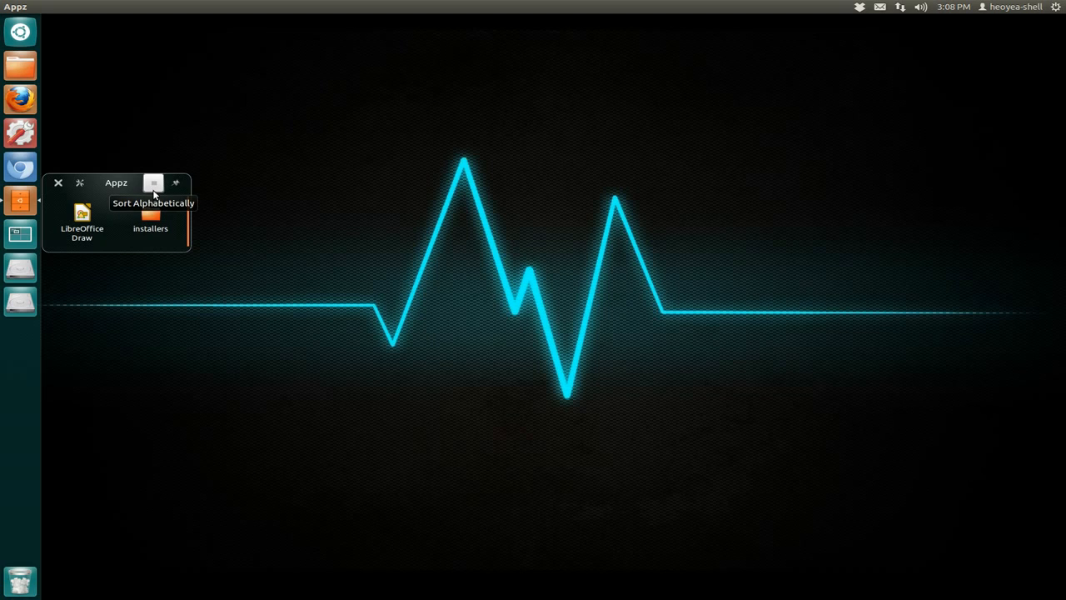
pyautogui.moveTo(80, 183)
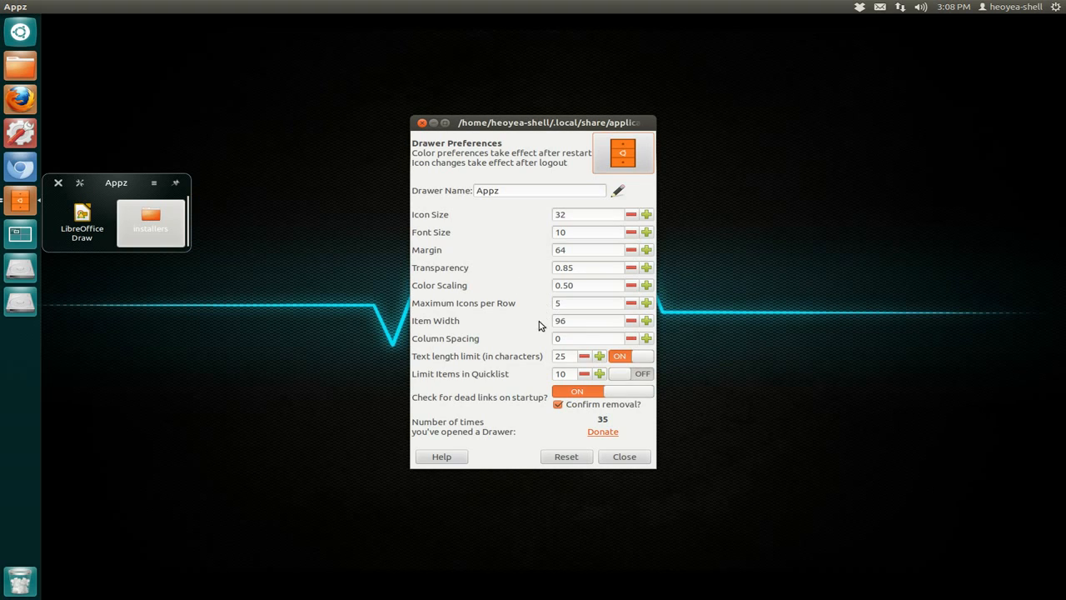
pyautogui.moveTo(533, 358)
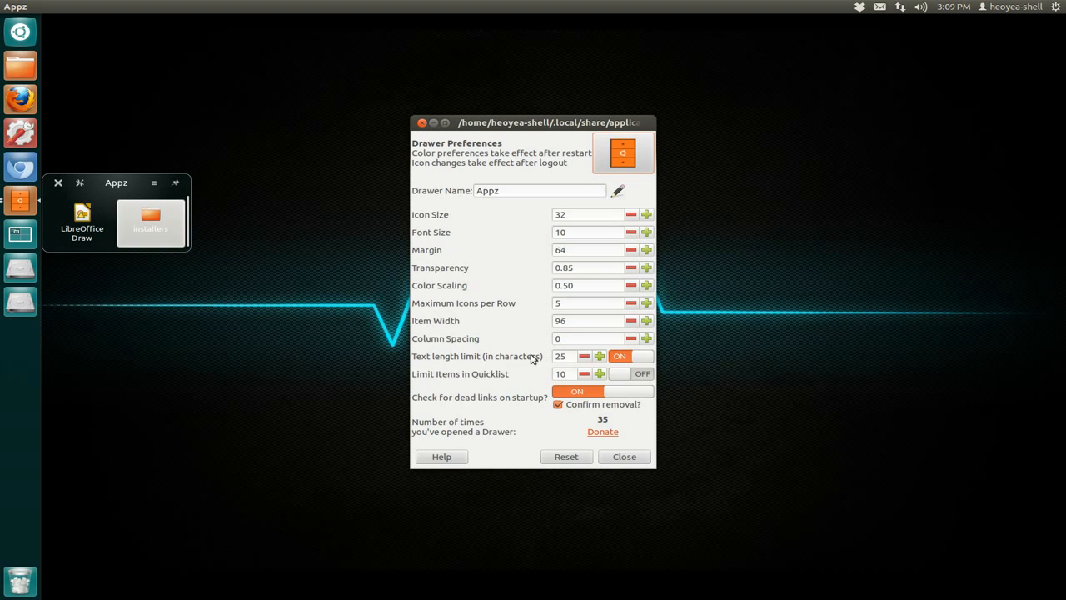
pyautogui.moveTo(450, 233)
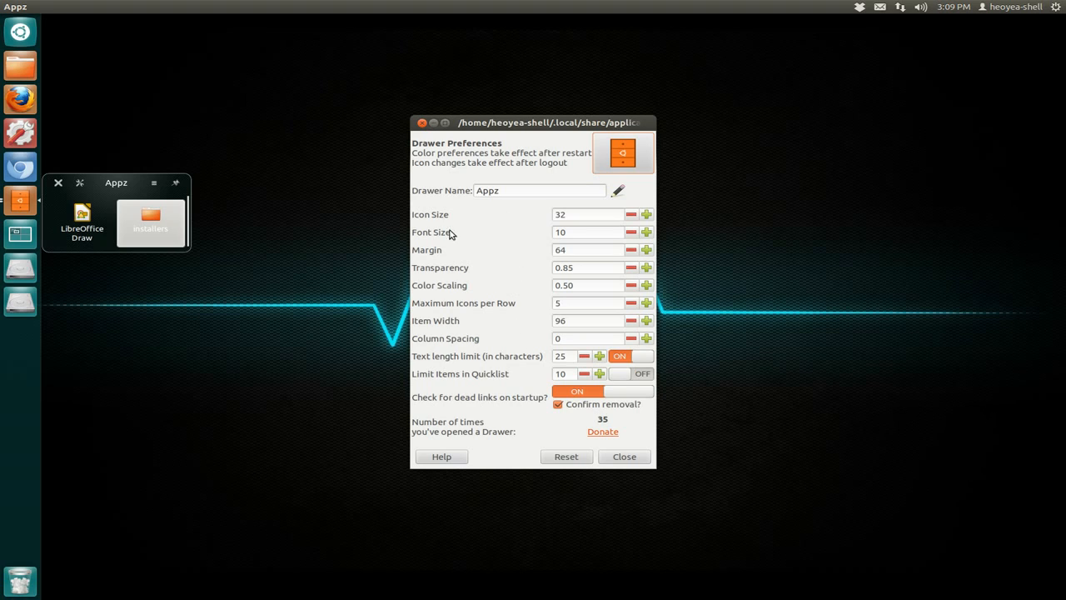
pyautogui.moveTo(509, 231)
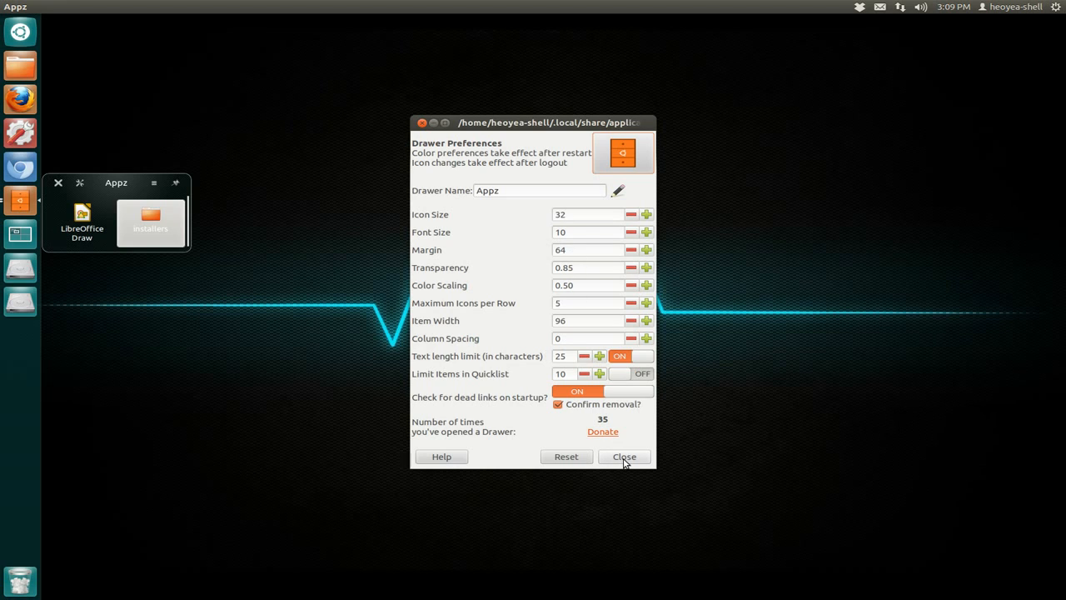
pyautogui.click(624, 457)
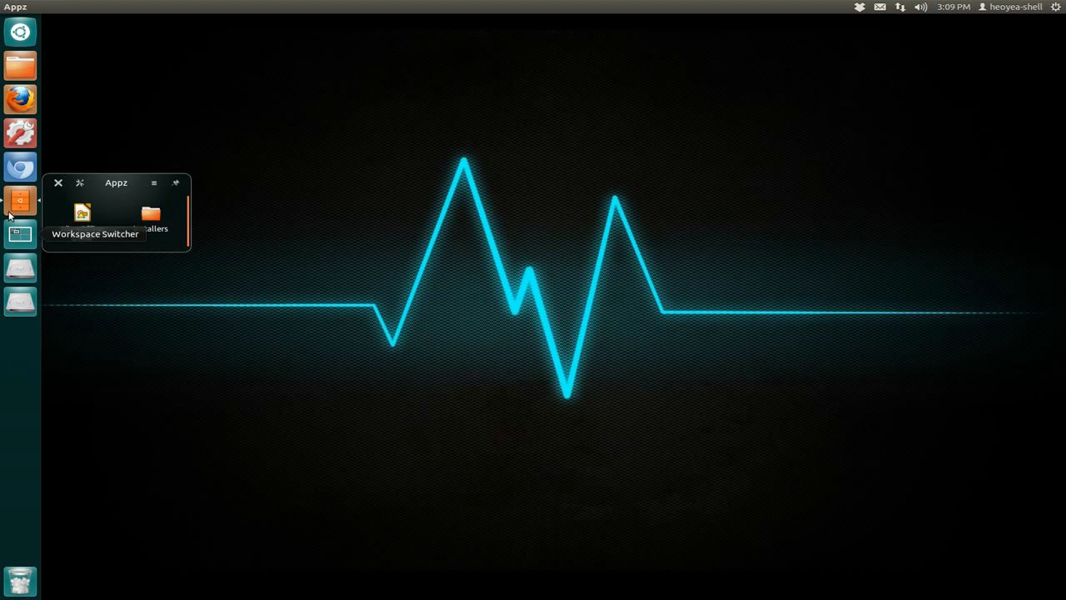
pyautogui.moveTo(266, 152)
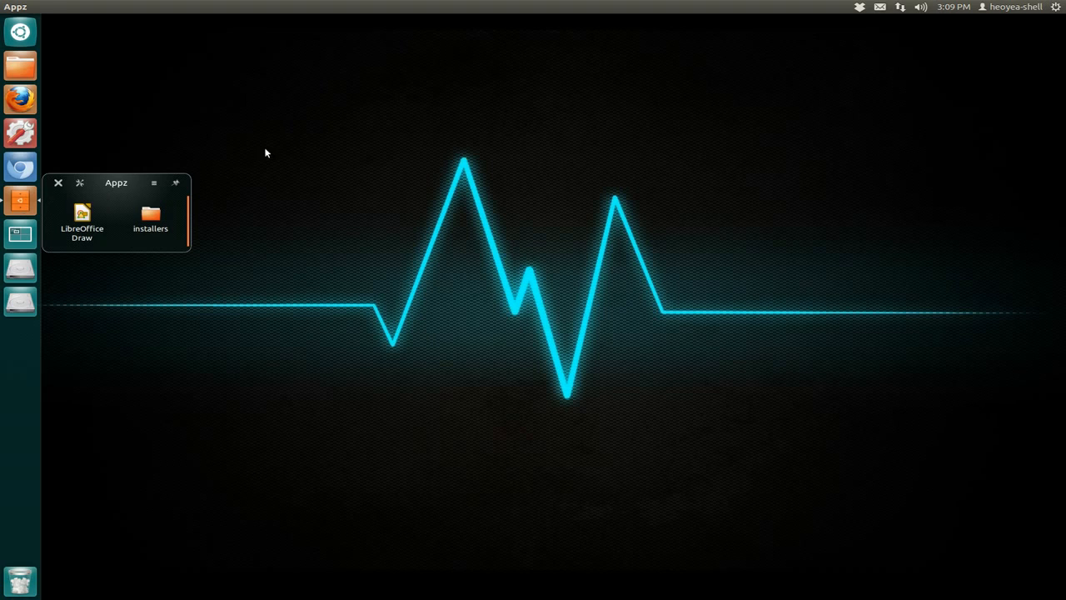
# Step: Close the Appz drawer, open installers from its launcher quicklist, and reopen Appz
pyautogui.click(58, 183)
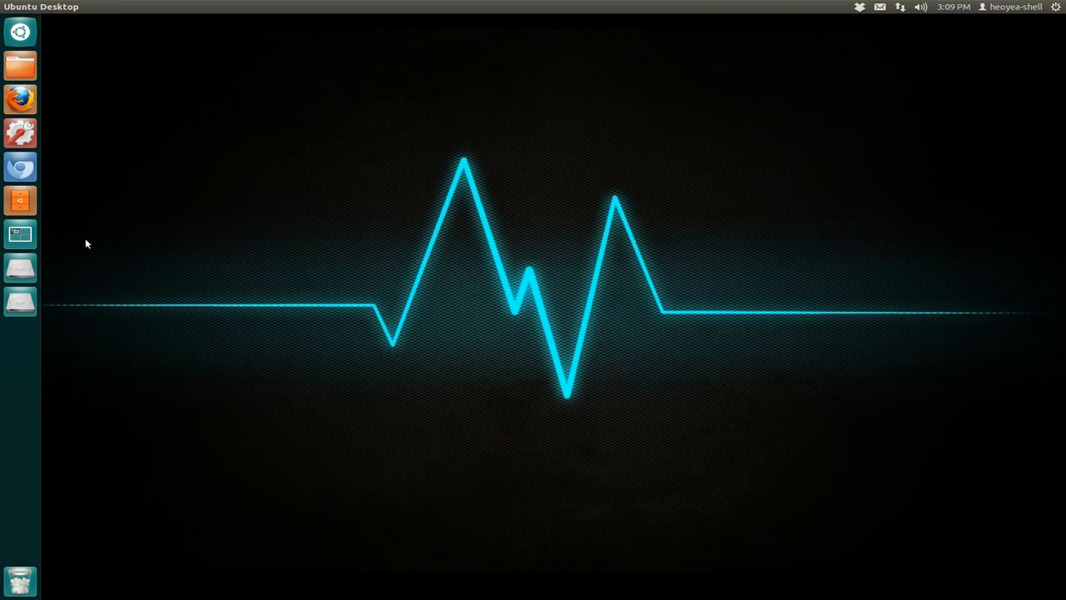
pyautogui.moveTo(20, 200)
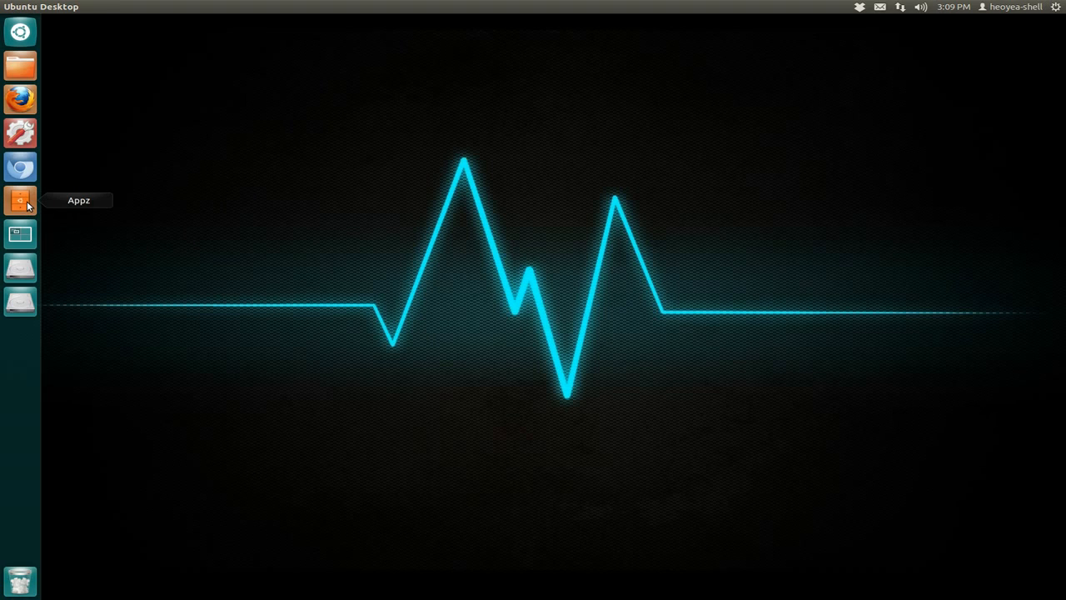
pyautogui.click(20, 200)
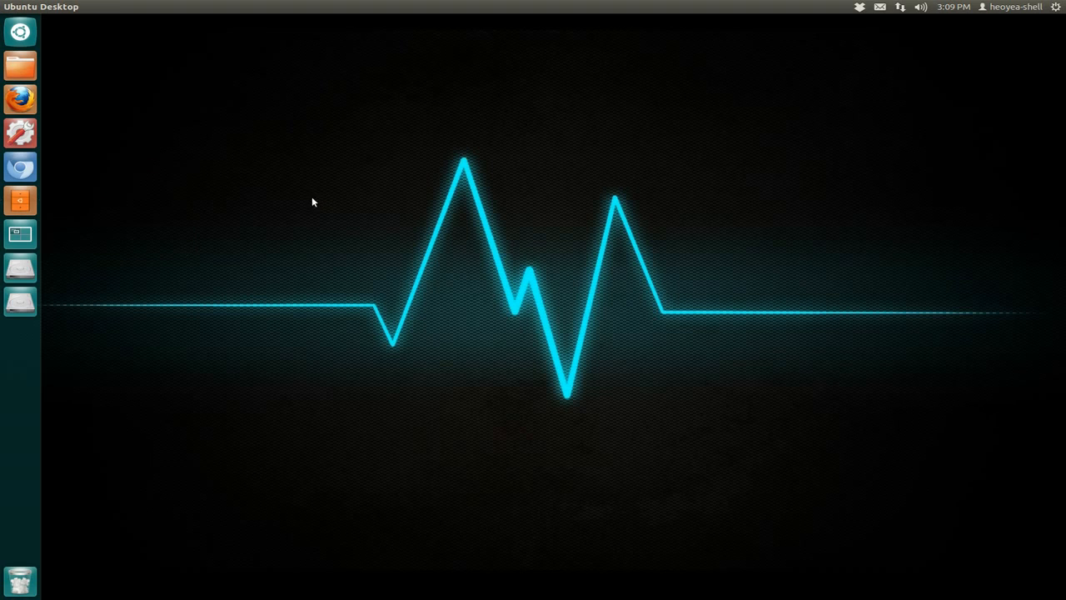
pyautogui.rightClick(20, 201)
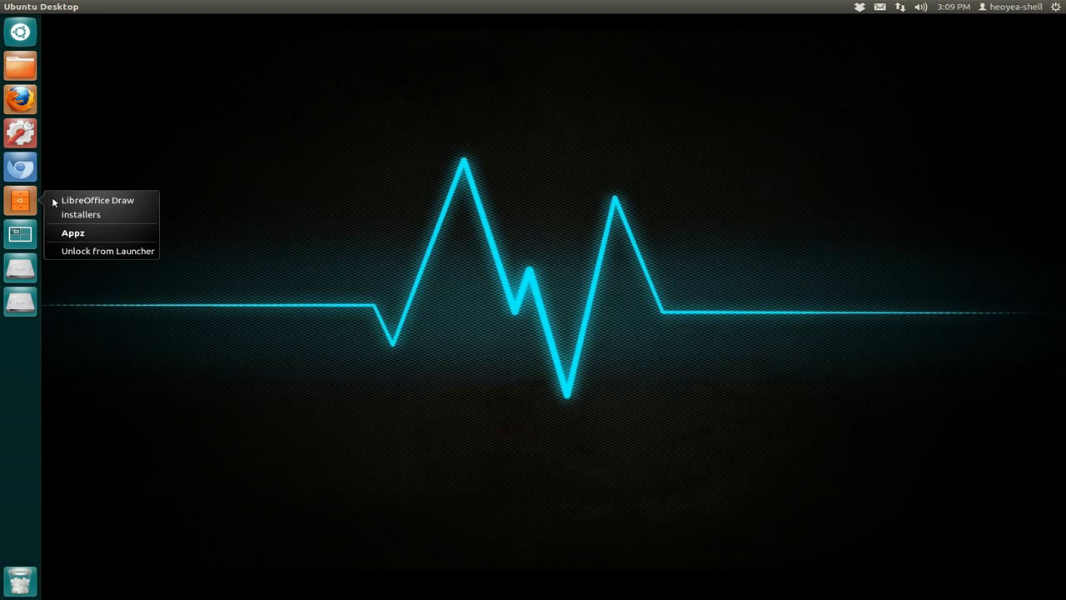
pyautogui.moveTo(81, 214)
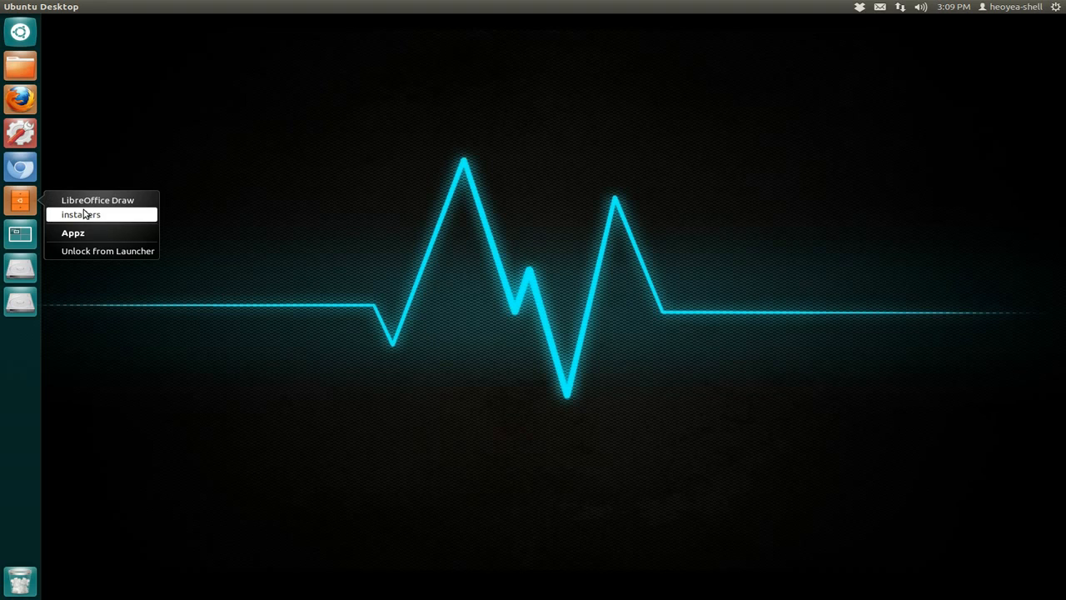
pyautogui.click(307, 190)
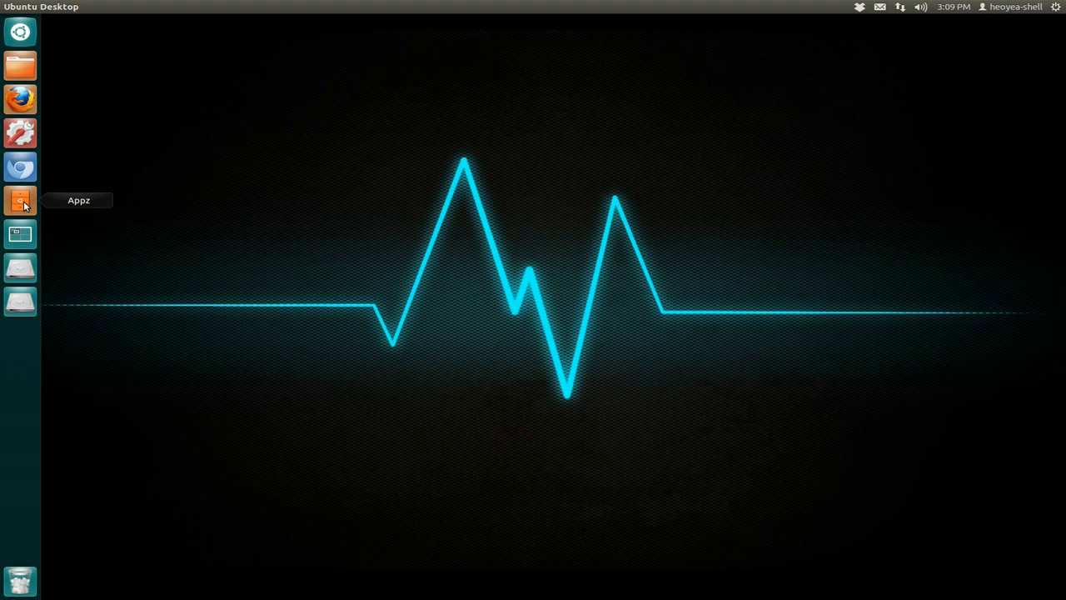
pyautogui.click(20, 200)
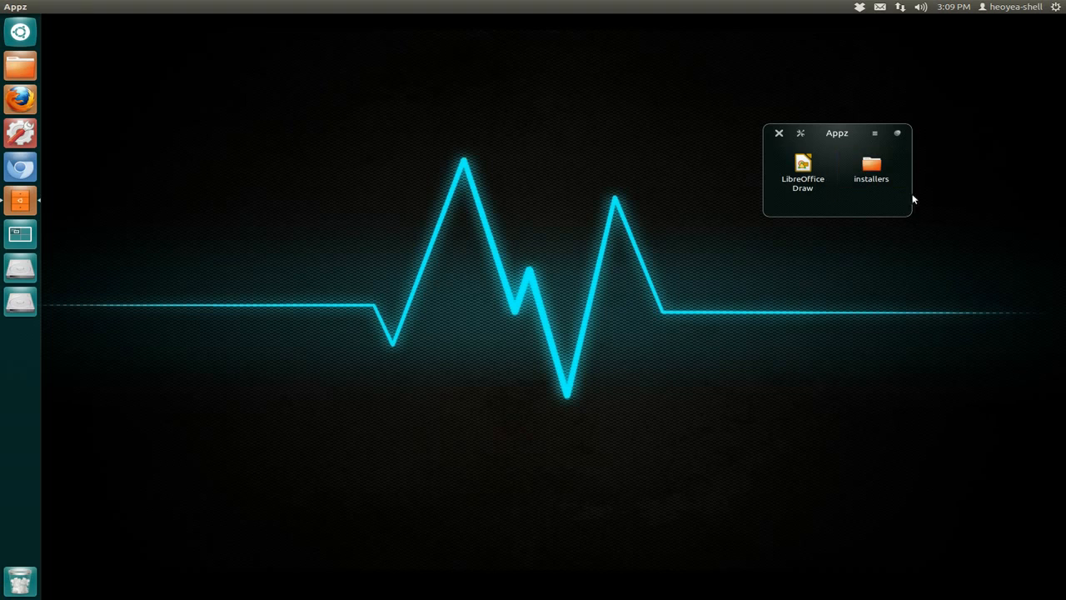
pyautogui.moveTo(864, 230)
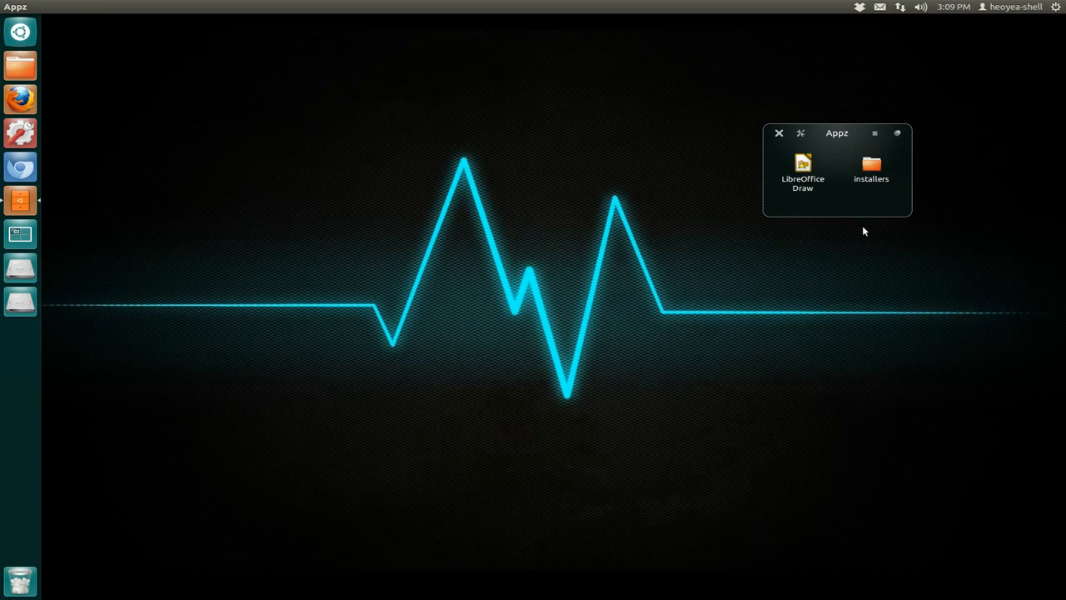
pyautogui.moveTo(953, 248)
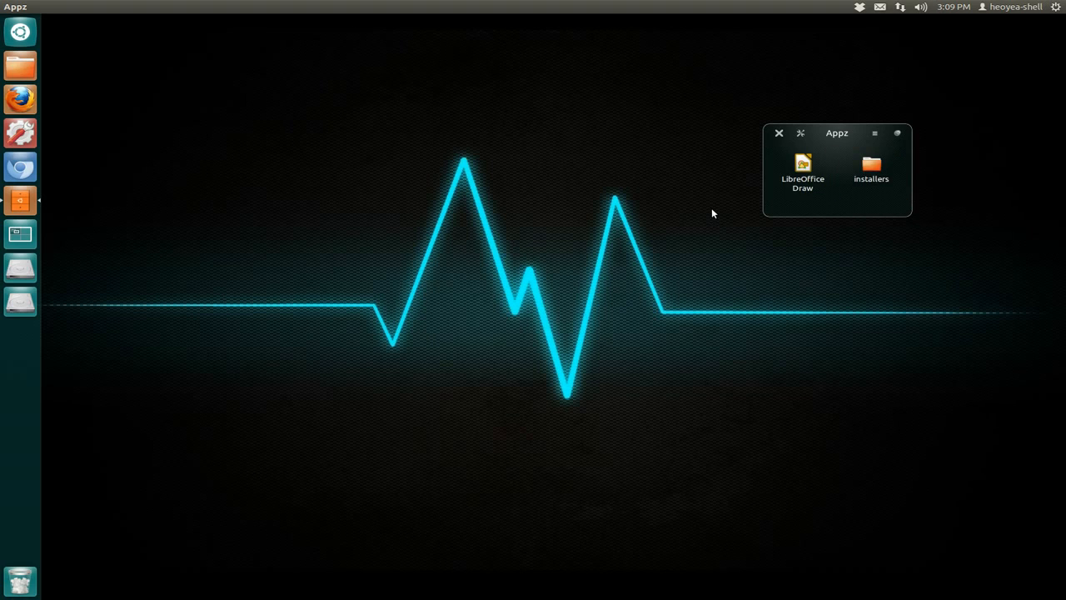
pyautogui.moveTo(813, 287)
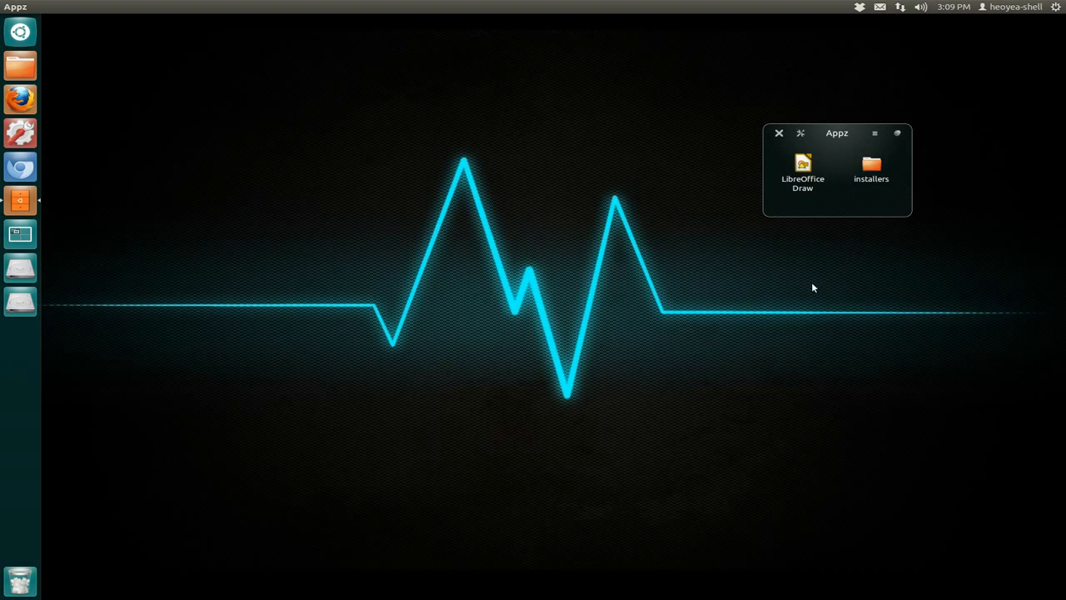
pyautogui.moveTo(803, 289)
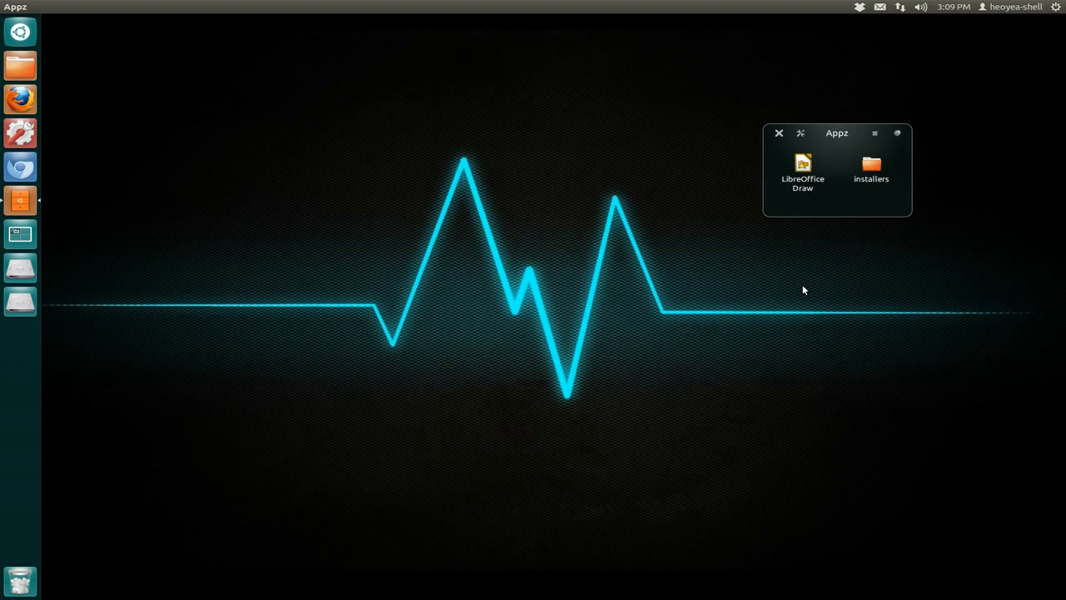
pyautogui.click(871, 170)
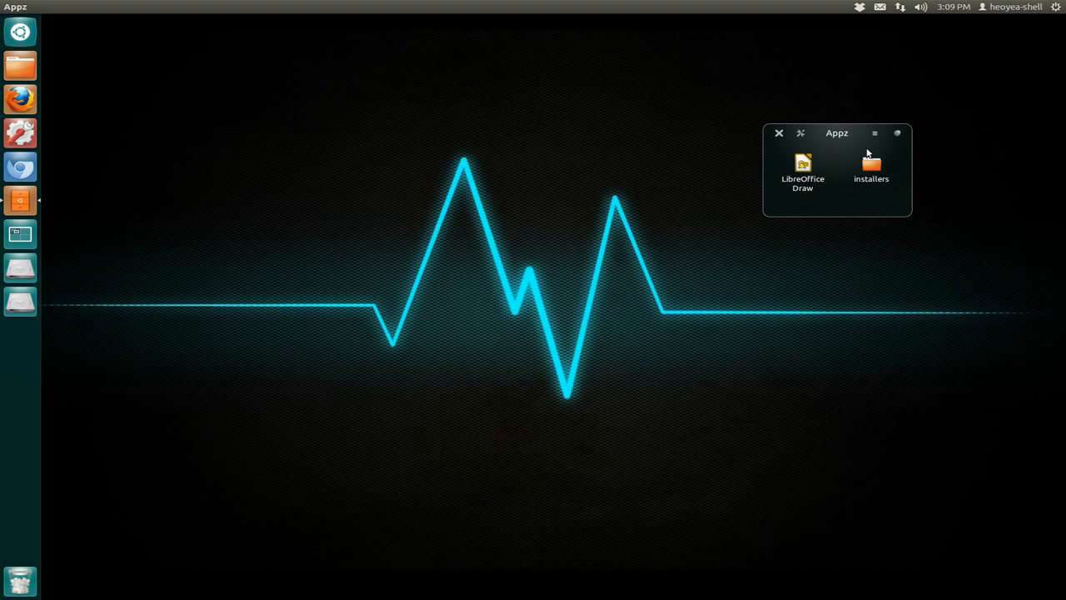
pyautogui.moveTo(261, 266)
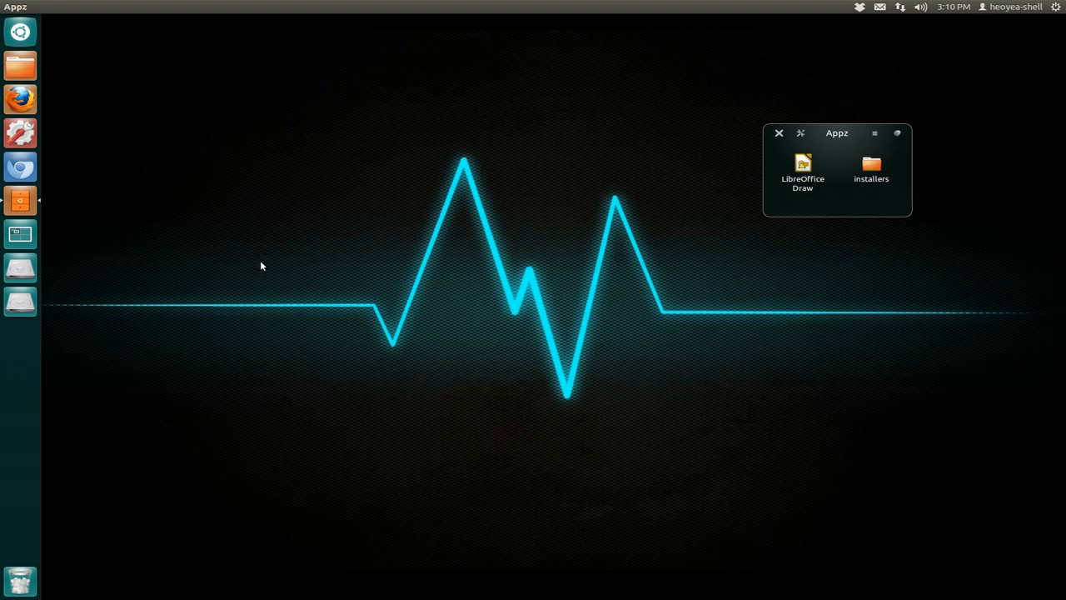
pyautogui.moveTo(746, 360)
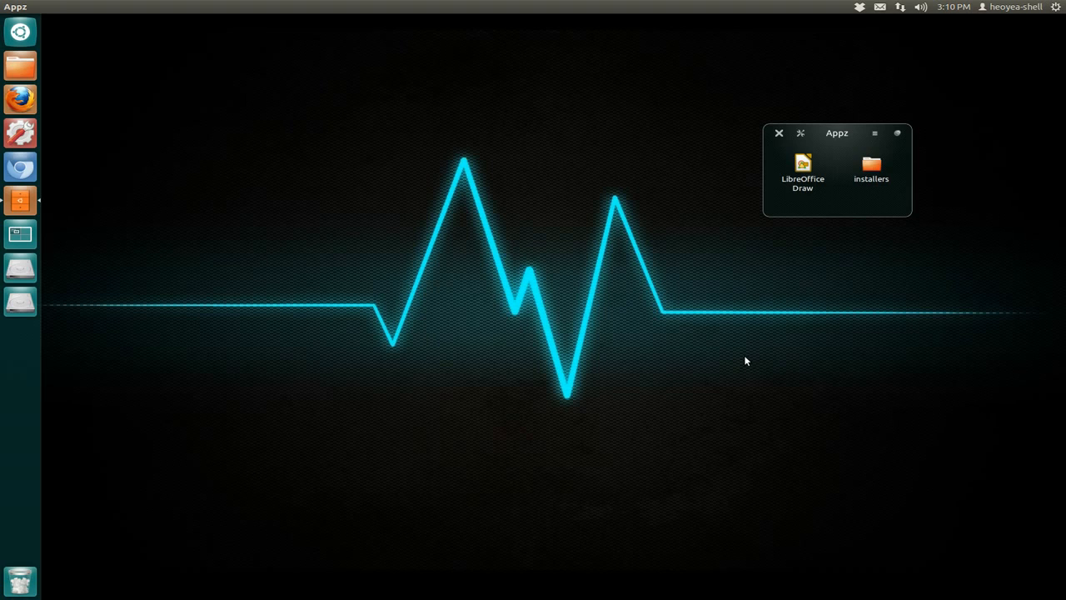
pyautogui.moveTo(20, 200)
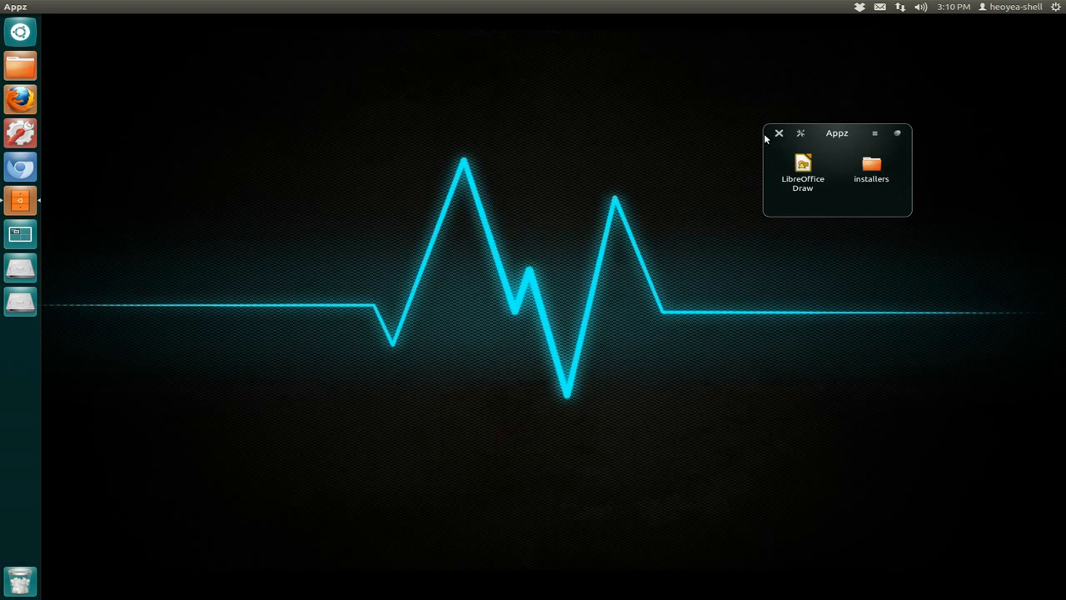
pyautogui.click(779, 133)
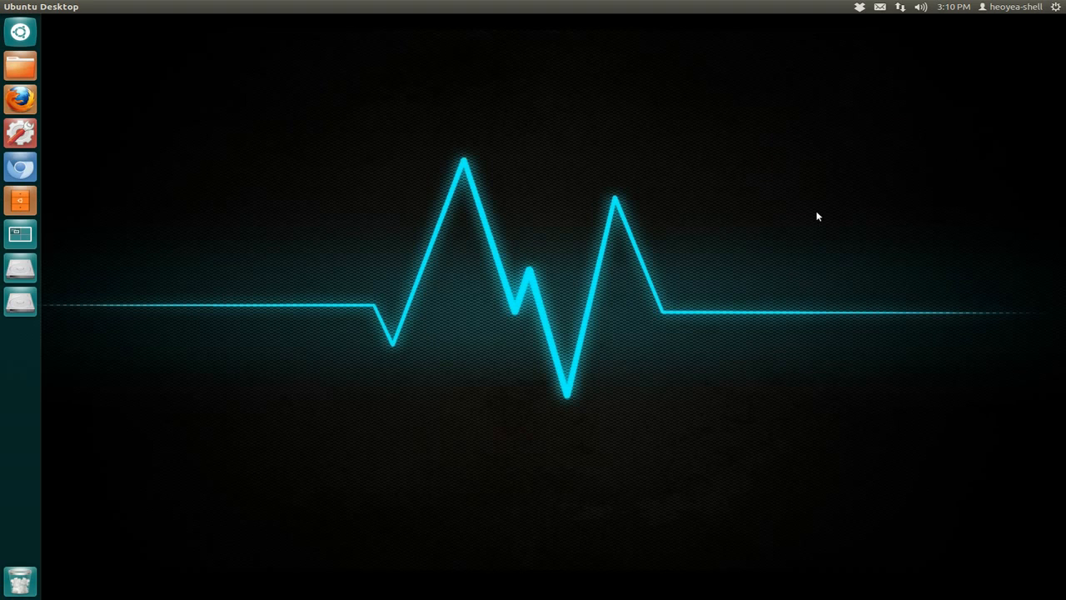